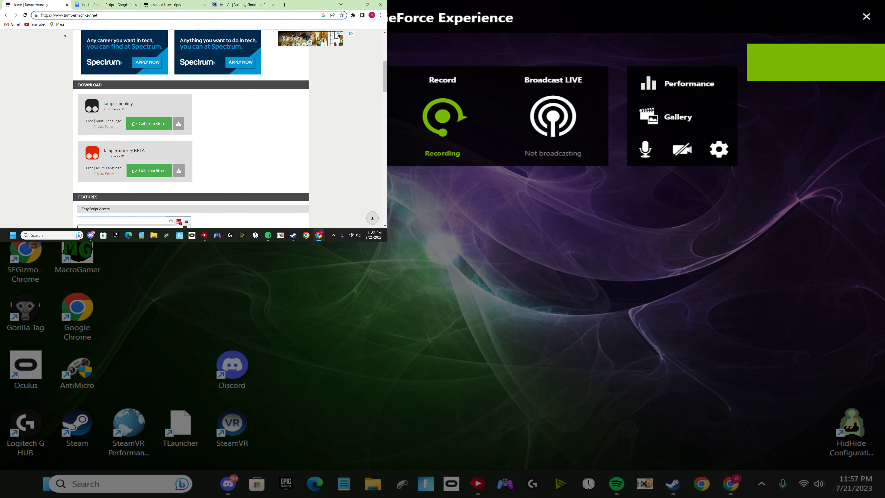
Reach the Tampermonkey Web Store listing (already installed) and bring up its toolbar menu
{"action": "scroll", "scroll_direction": "up", "scroll_amount": 3}
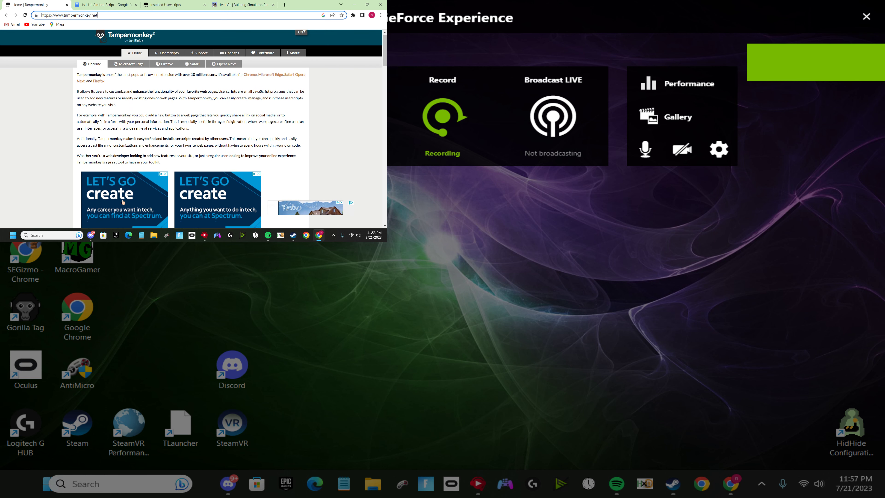
{"action": "scroll", "scroll_direction": "down", "scroll_amount": 3}
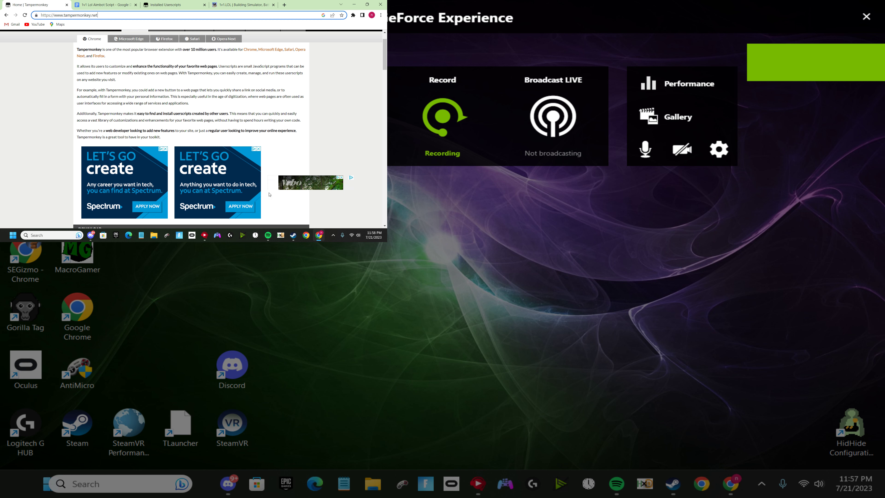
{"action": "scroll", "scroll_direction": "down", "scroll_amount": 3}
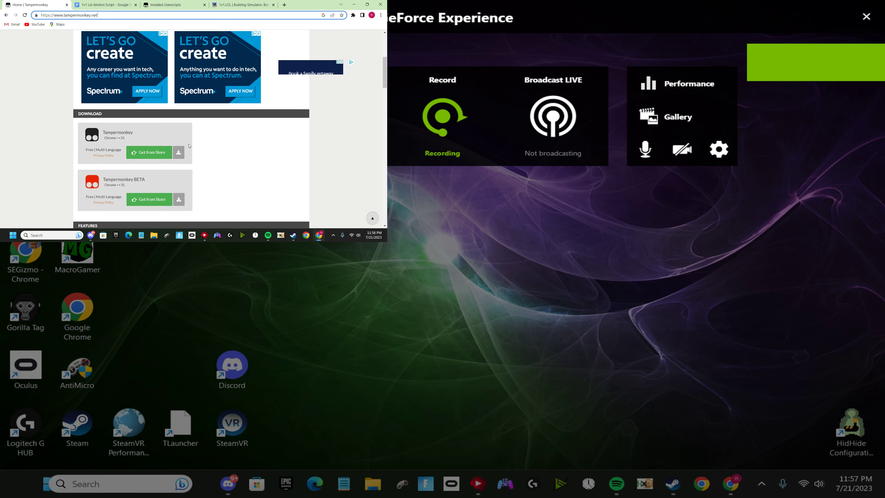
{"action": "mouse_move", "coordinate": [149, 152]}
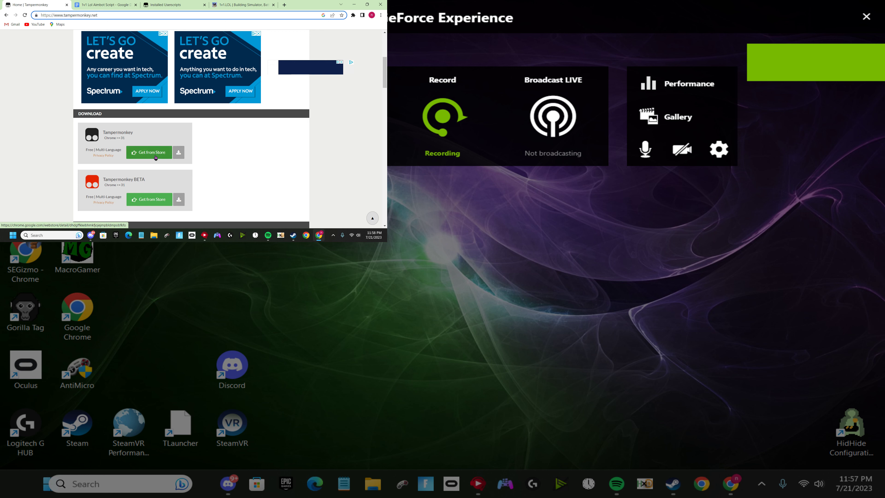
{"action": "left_click", "coordinate": [149, 152]}
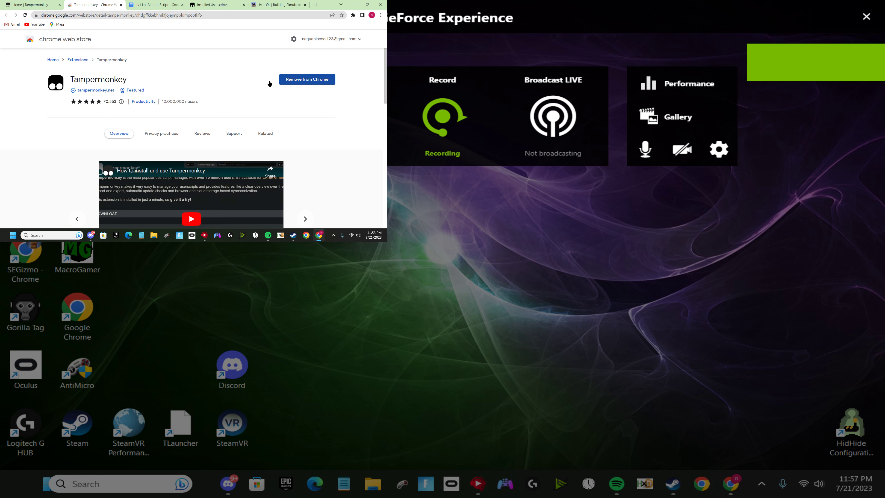
{"action": "mouse_move", "coordinate": [339, 136]}
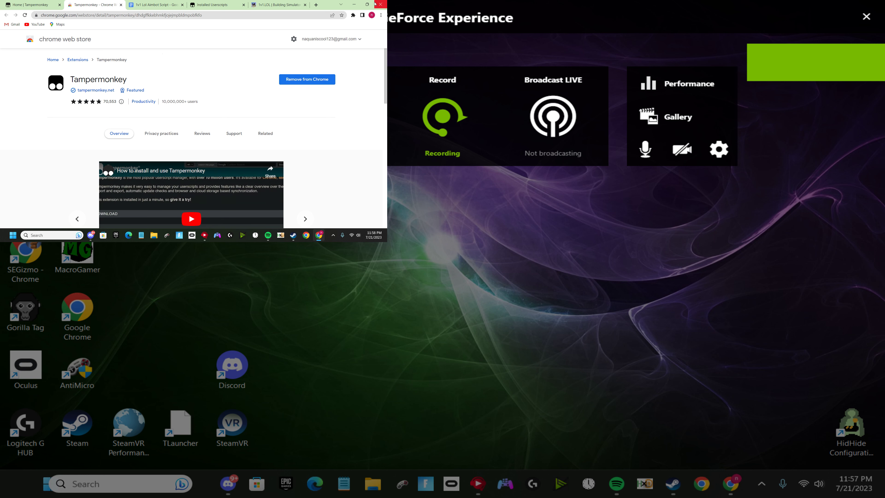
{"action": "left_click", "coordinate": [352, 15]}
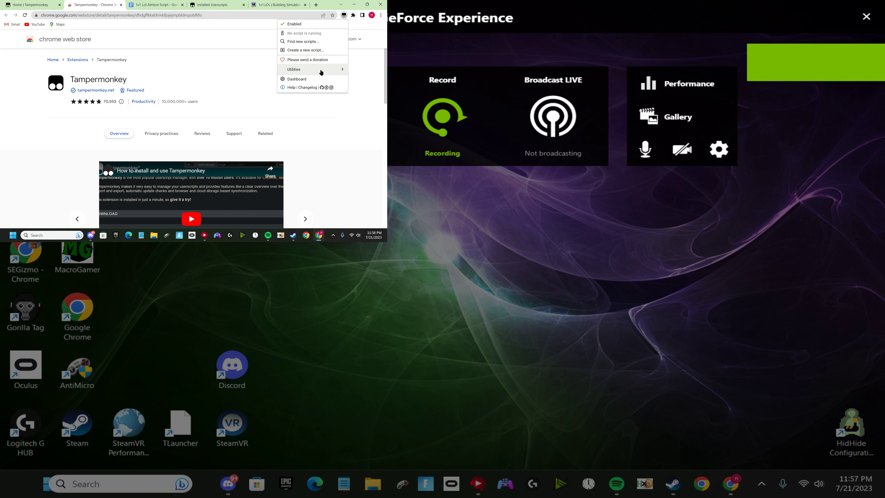
{"action": "mouse_move", "coordinate": [296, 50]}
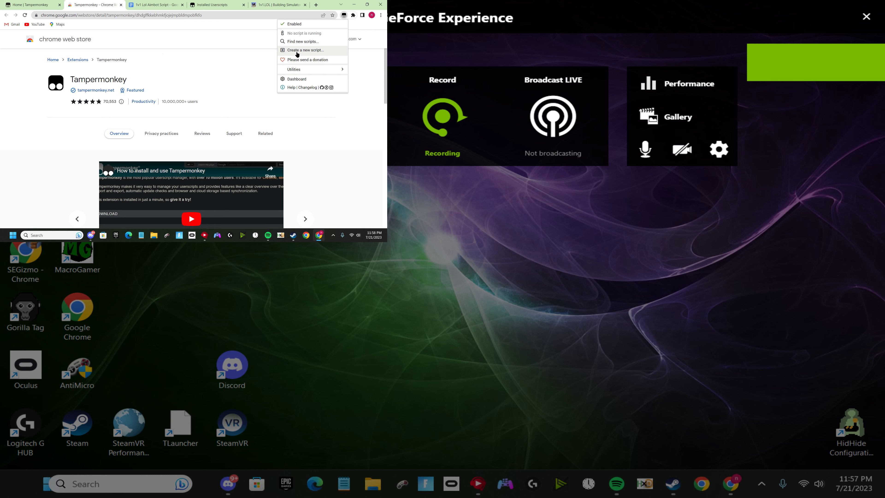
Create a new Tampermonkey userscript and select its whole template for removal
{"action": "left_click", "coordinate": [303, 49]}
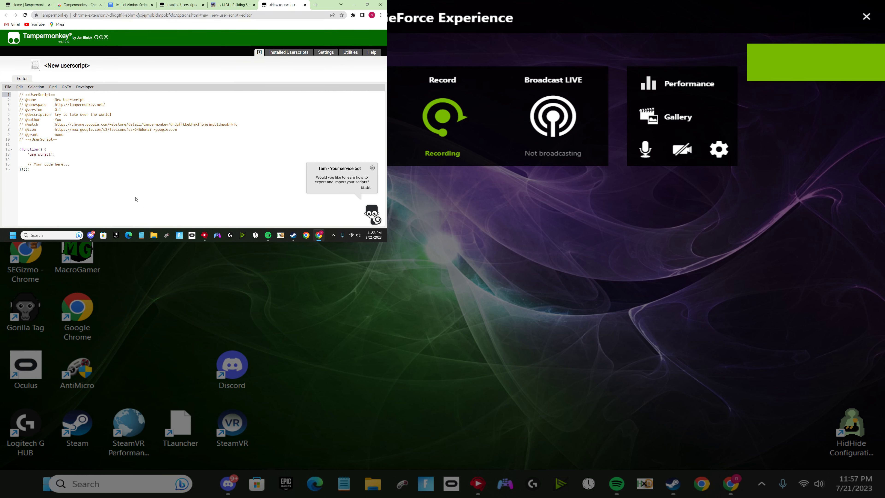
{"action": "key", "text": "ctrl+a"}
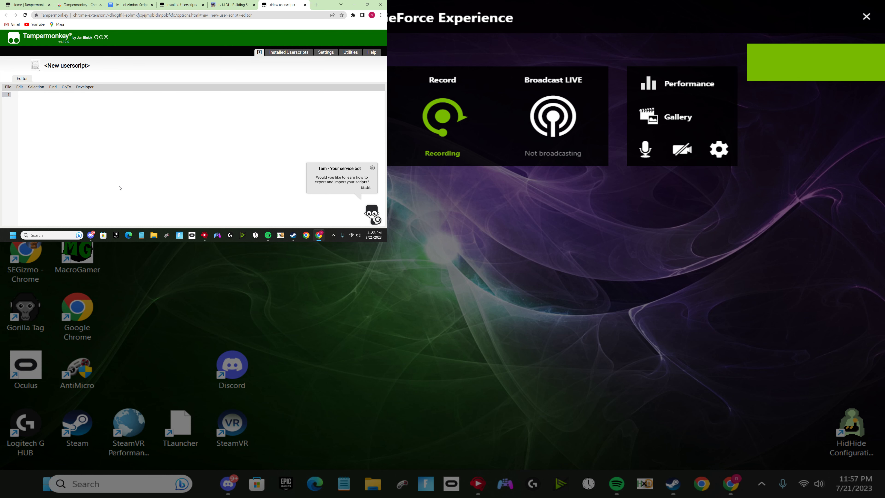
From the Discord #esp-and-aimbot channel, follow the link to the 1v1 Lol Aimbot Script doc
{"action": "left_click", "coordinate": [227, 483]}
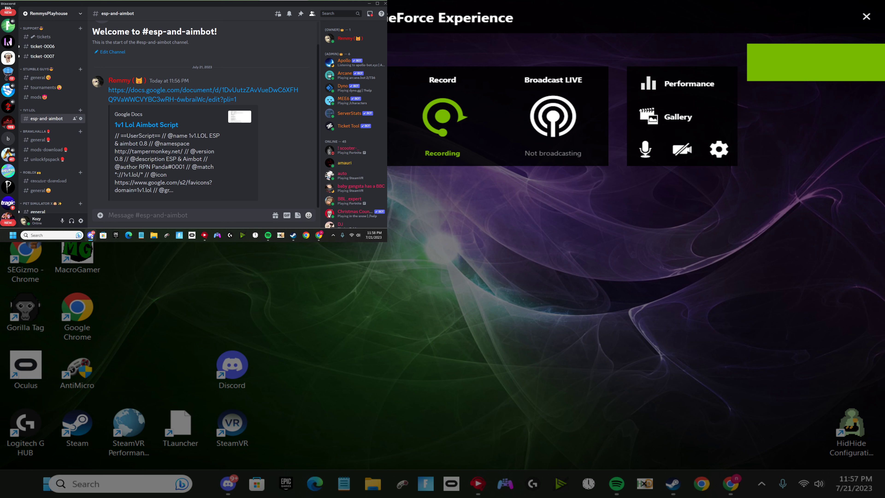
{"action": "mouse_move", "coordinate": [206, 130]}
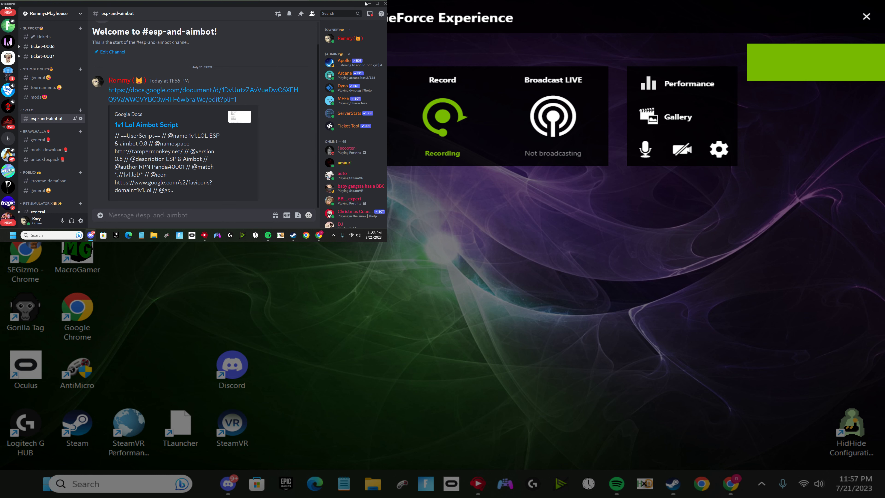
{"action": "left_click", "coordinate": [204, 93]}
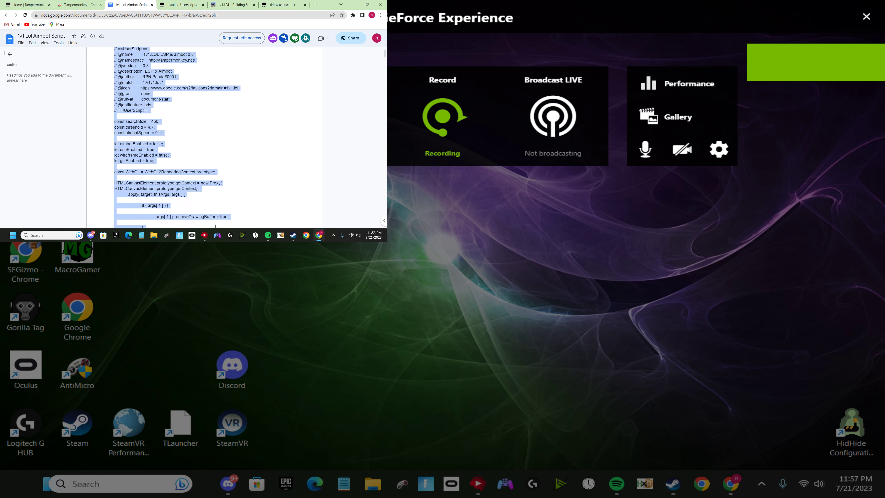
Review the copied aimbot code and return to the new Tampermonkey editor
{"action": "scroll", "scroll_direction": "down", "scroll_amount": 3}
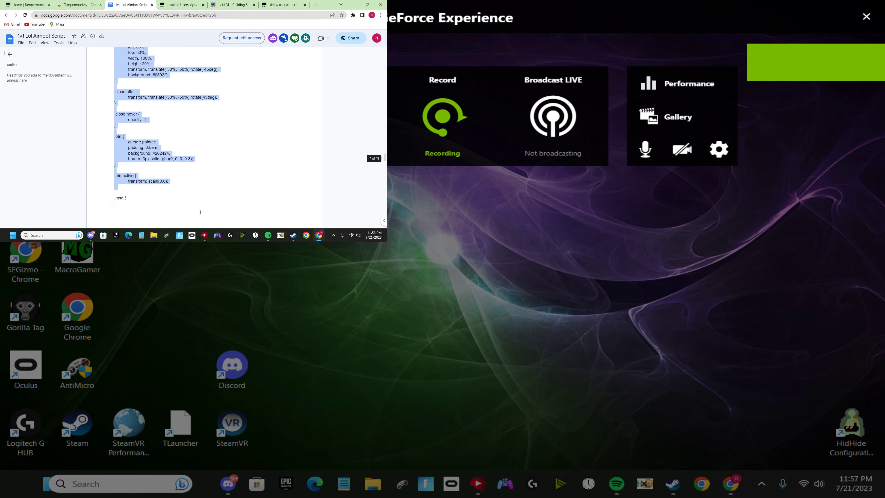
{"action": "scroll", "scroll_direction": "down", "scroll_amount": 3}
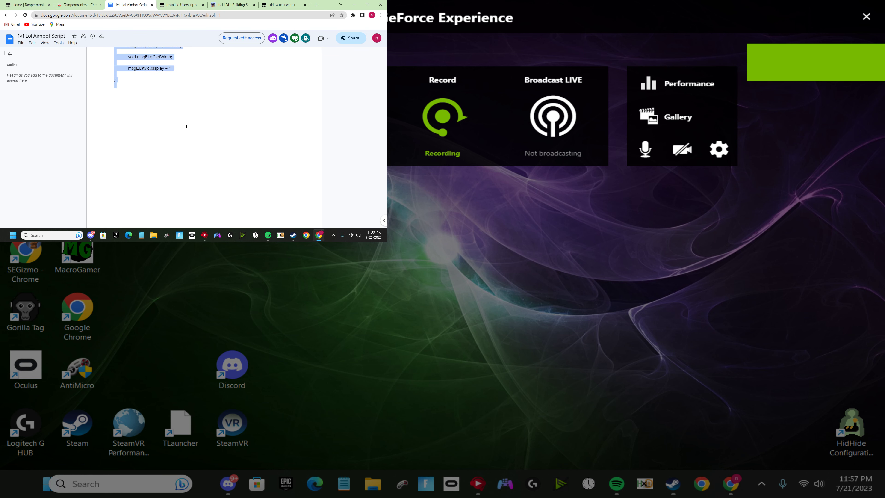
{"action": "left_click", "coordinate": [281, 5]}
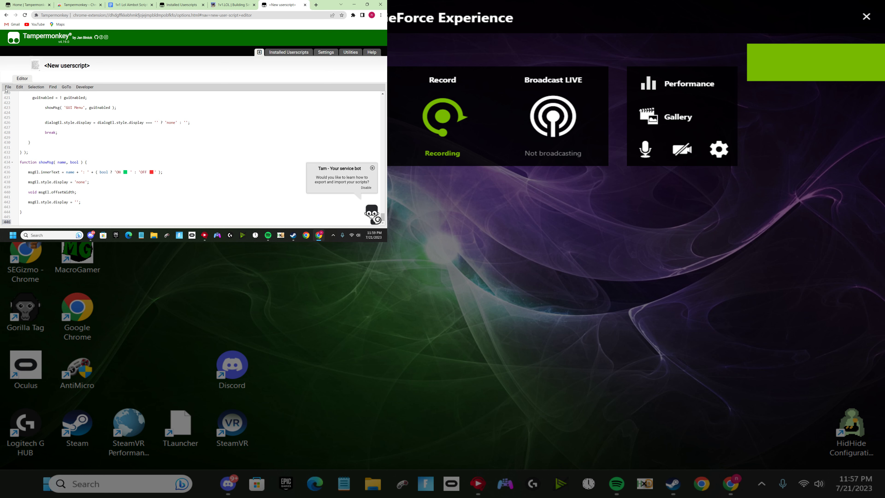
Save the pasted script so '1v1.LOL ESP & aimbot 0.8' joins the installed userscripts
{"action": "left_click", "coordinate": [8, 87]}
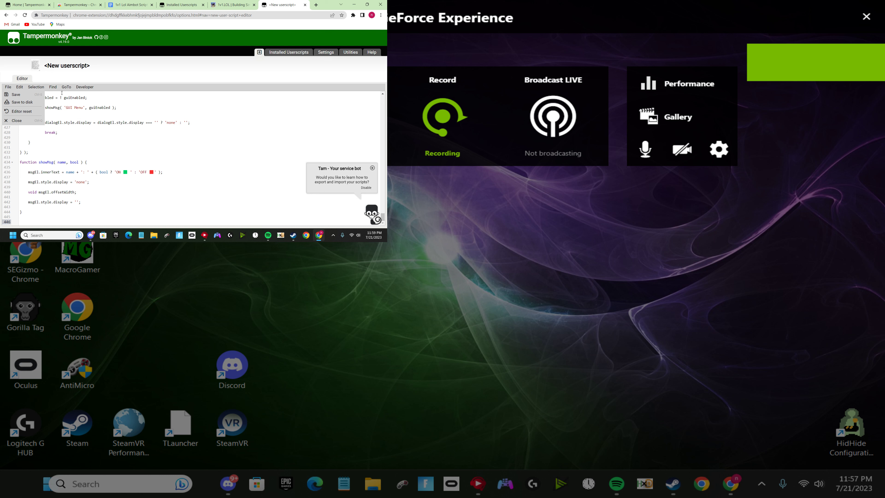
{"action": "left_click", "coordinate": [289, 51]}
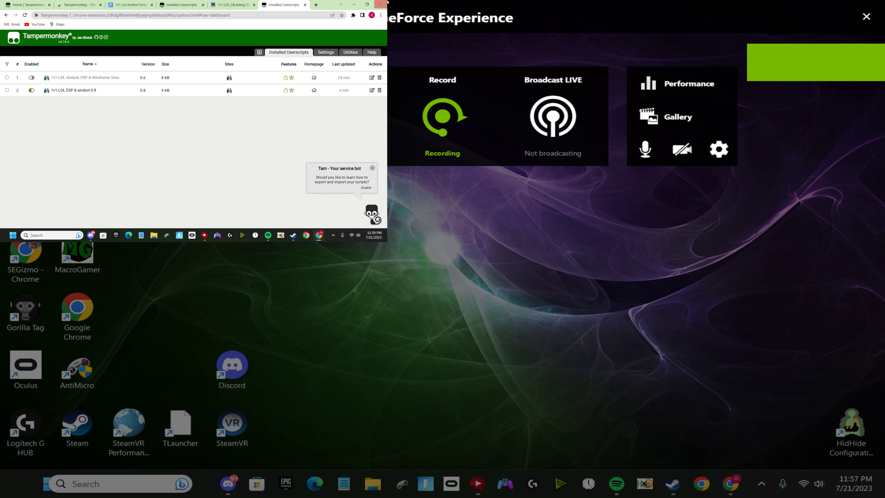
{"action": "left_click", "coordinate": [353, 16]}
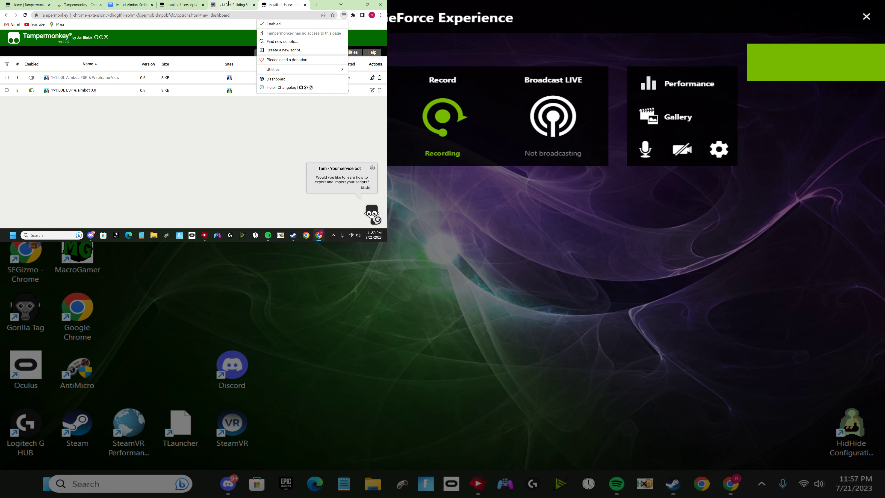
{"action": "left_click", "coordinate": [231, 5]}
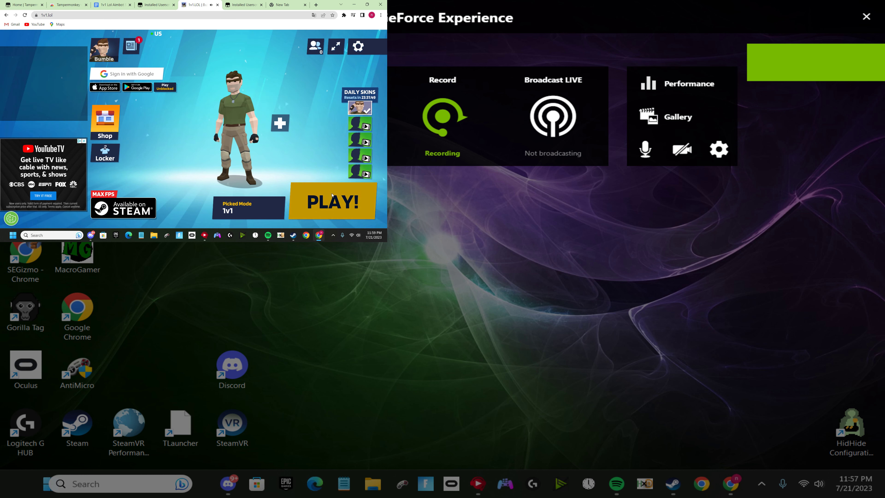
Start a 1v1 match with PLAY! so matchmaking begins searching for players (1/2)
{"action": "left_click", "coordinate": [332, 201]}
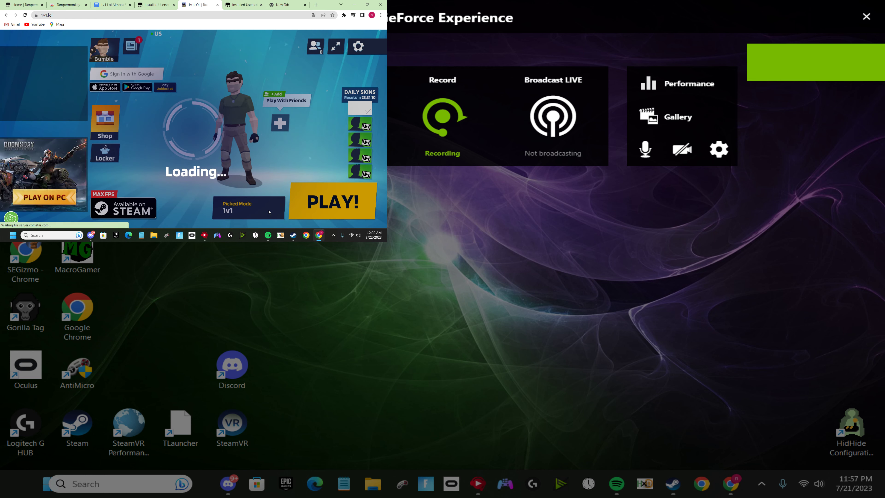
{"action": "left_click", "coordinate": [332, 201]}
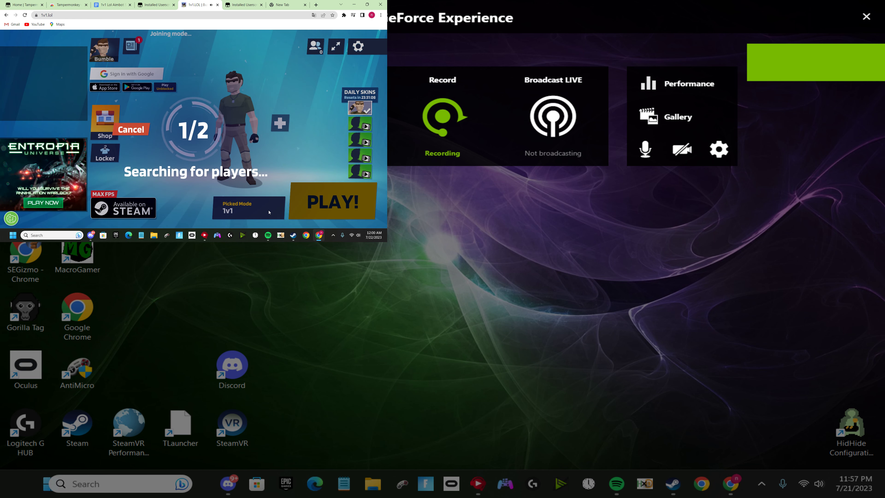